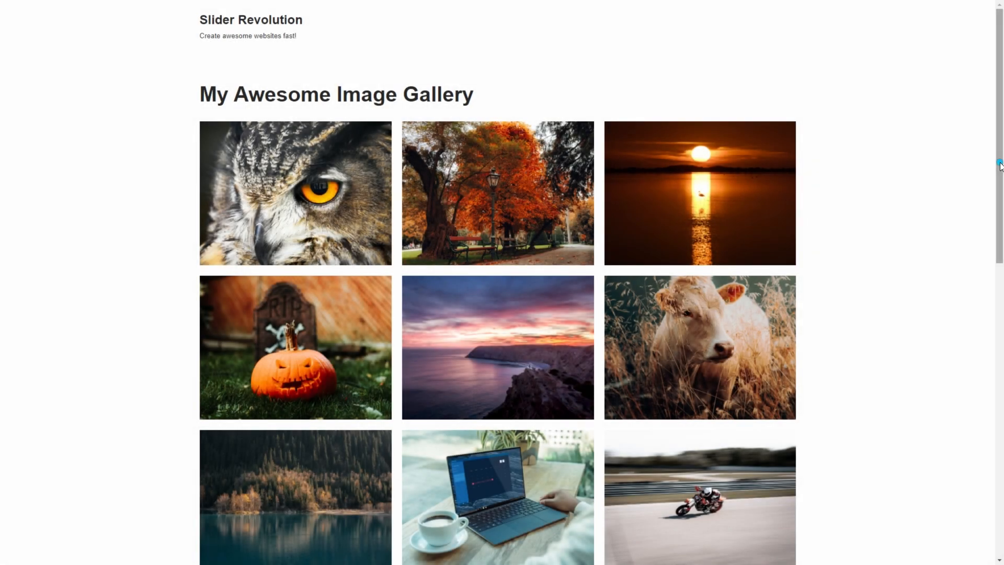
- Go from the dashboard to the Essential Grid overview listing the My Vimeo and Ray Bourque grids
{"action": "scroll", "scroll_direction": "down", "scroll_amount": 3}
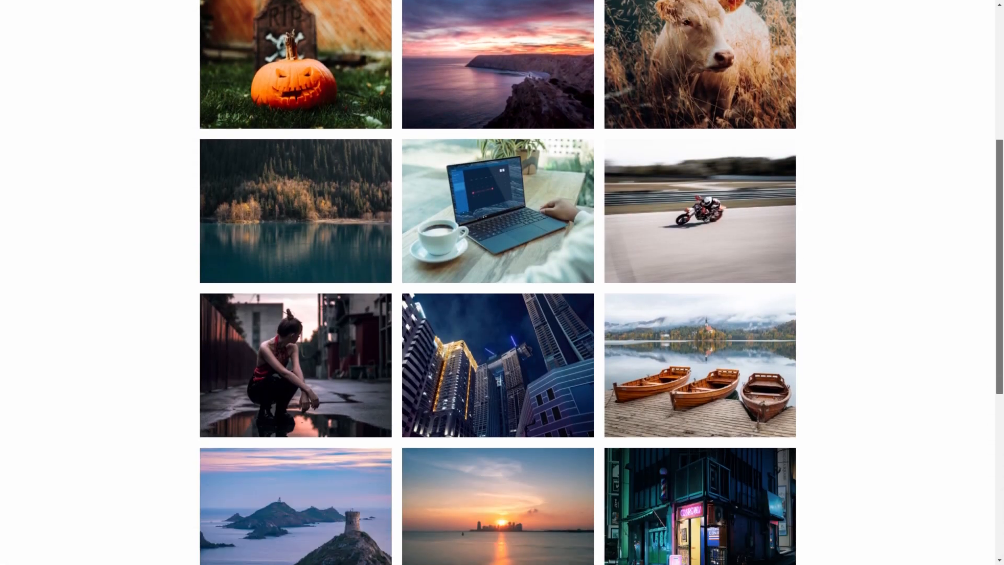
{"action": "scroll", "scroll_direction": "down", "scroll_amount": 3}
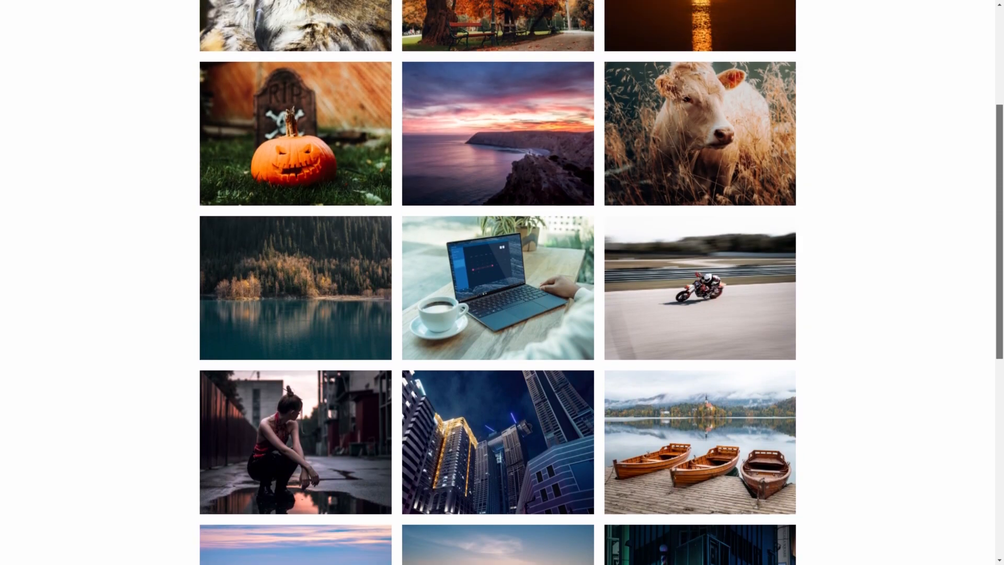
{"action": "scroll", "scroll_direction": "up", "scroll_amount": 3}
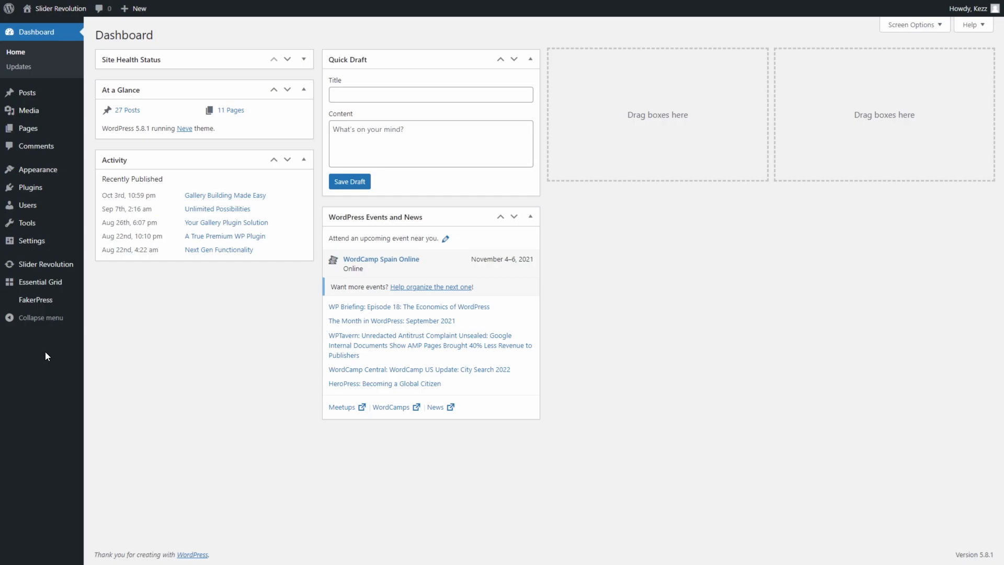
{"action": "mouse_move", "coordinate": [40, 283]}
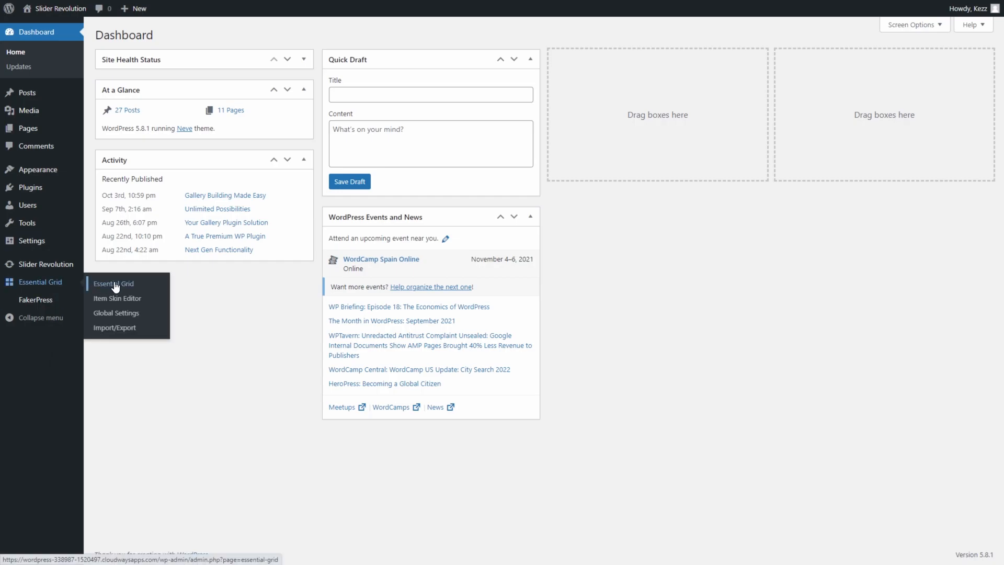
{"action": "left_click", "coordinate": [113, 283]}
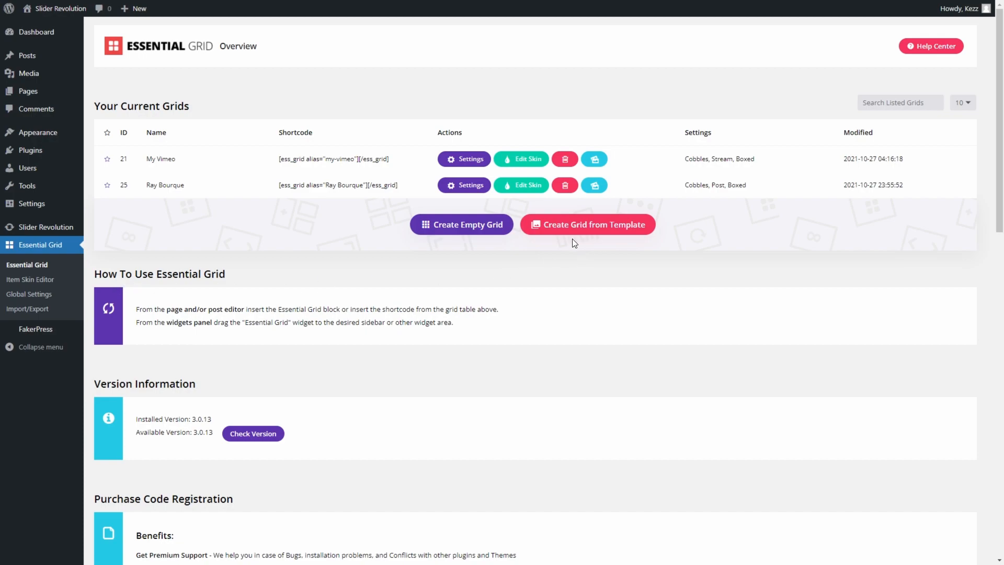
- Create a new grid from the Template Library by installing the Babe Ruth template
{"action": "left_click", "coordinate": [588, 224]}
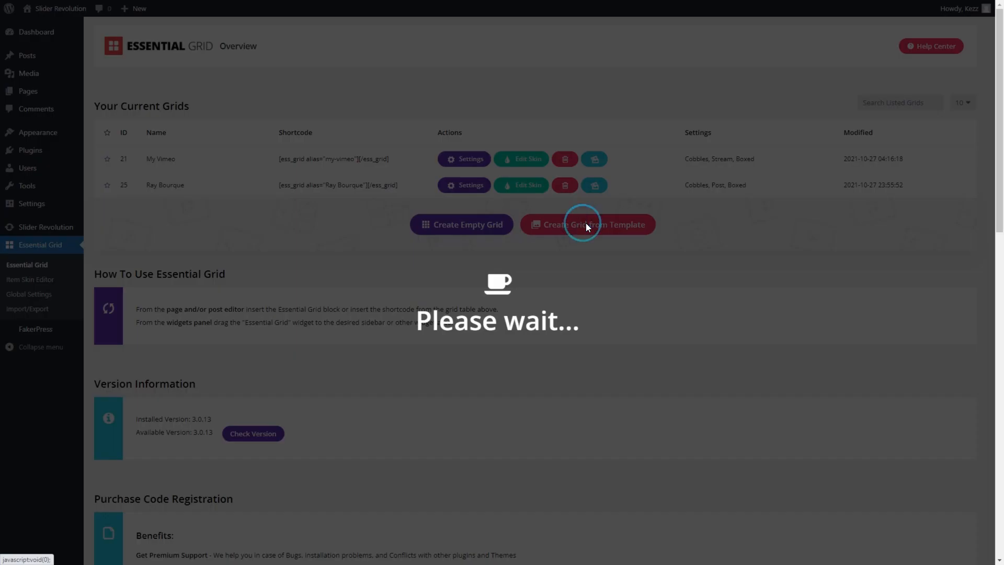
{"action": "left_click", "coordinate": [588, 224]}
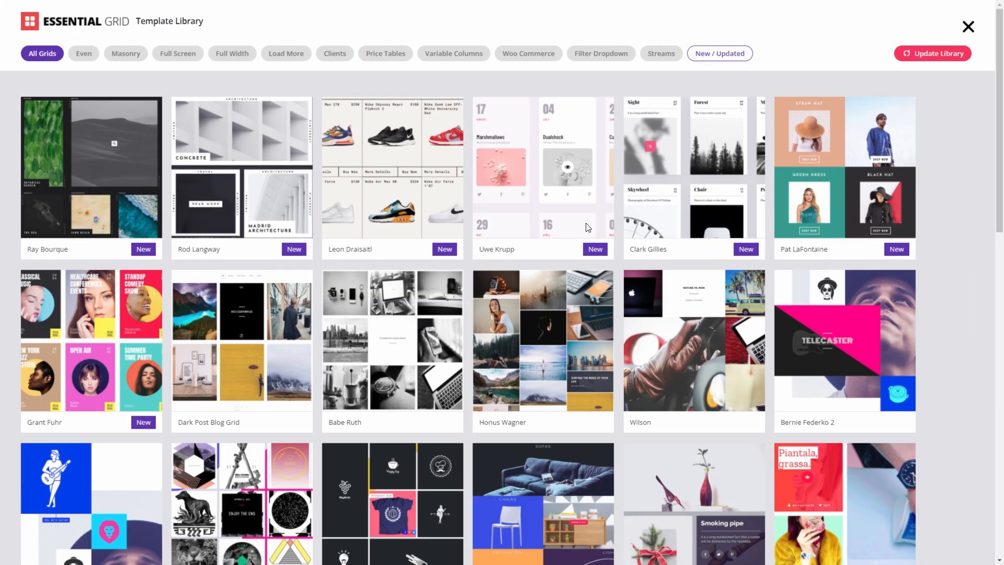
{"action": "mouse_move", "coordinate": [404, 353]}
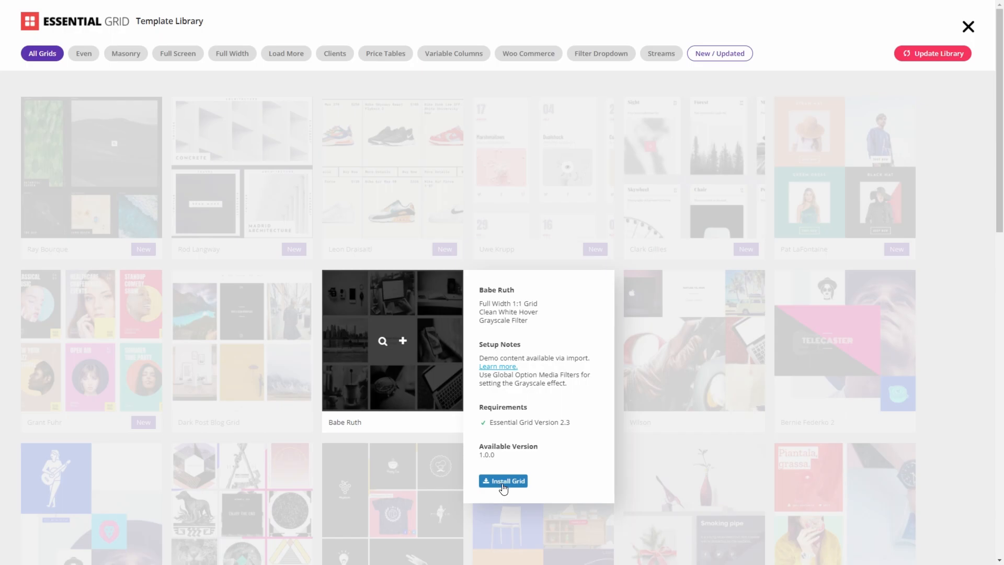
{"action": "left_click", "coordinate": [503, 480]}
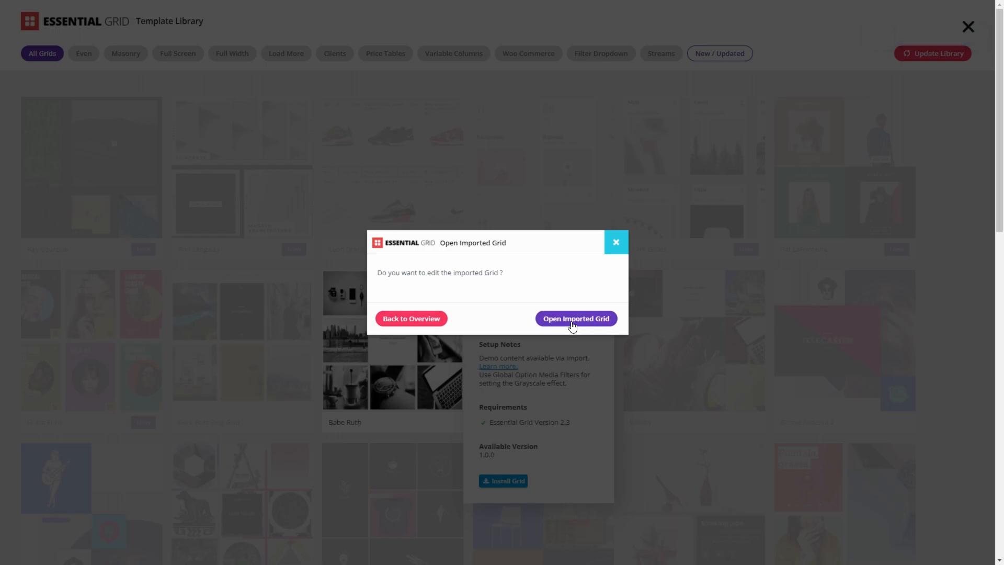
- Edit the imported Babe Ruth grid and set its source to Custom Grid (Editor Below)
{"action": "left_click", "coordinate": [575, 318]}
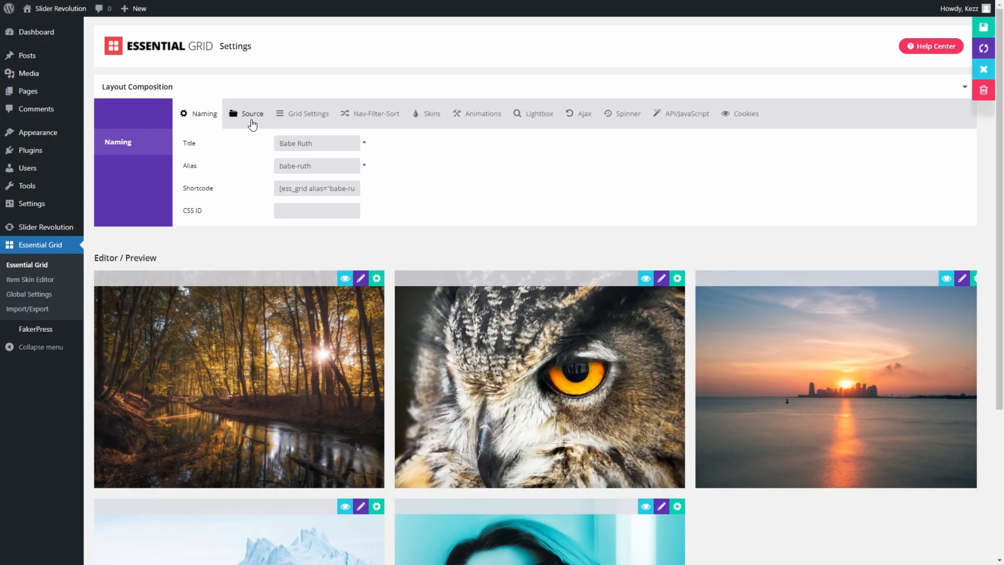
{"action": "left_click", "coordinate": [252, 112]}
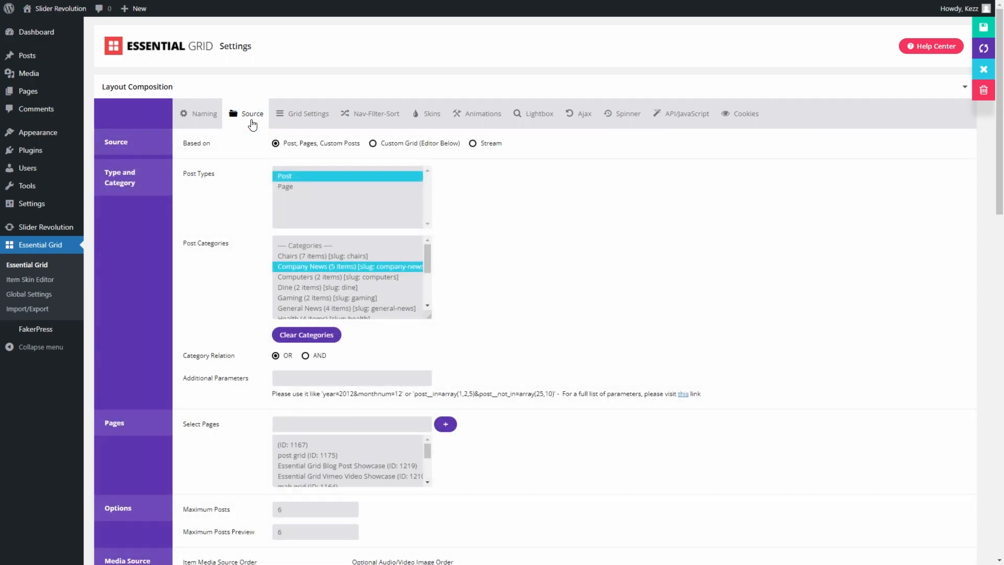
{"action": "mouse_move", "coordinate": [313, 154]}
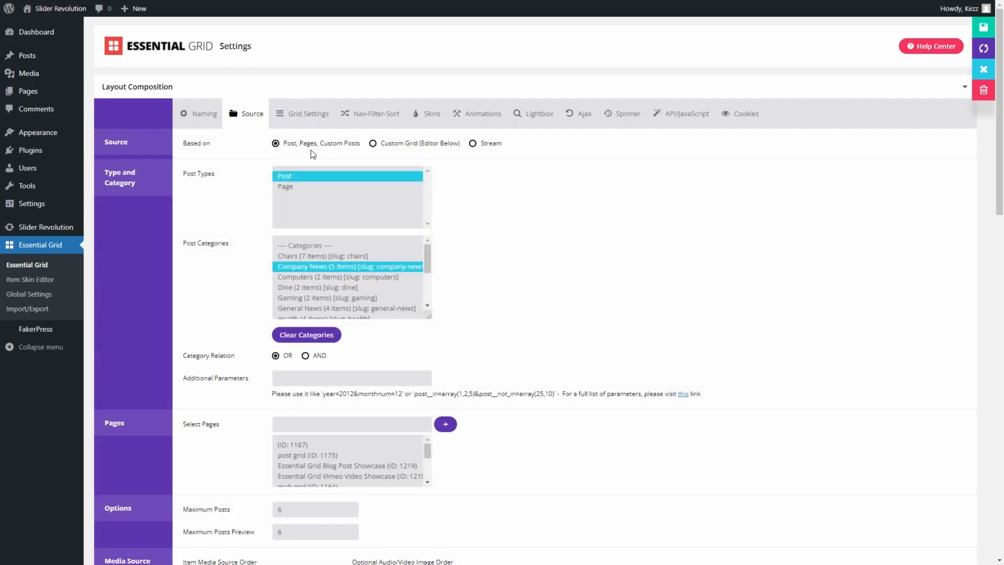
{"action": "mouse_move", "coordinate": [330, 156]}
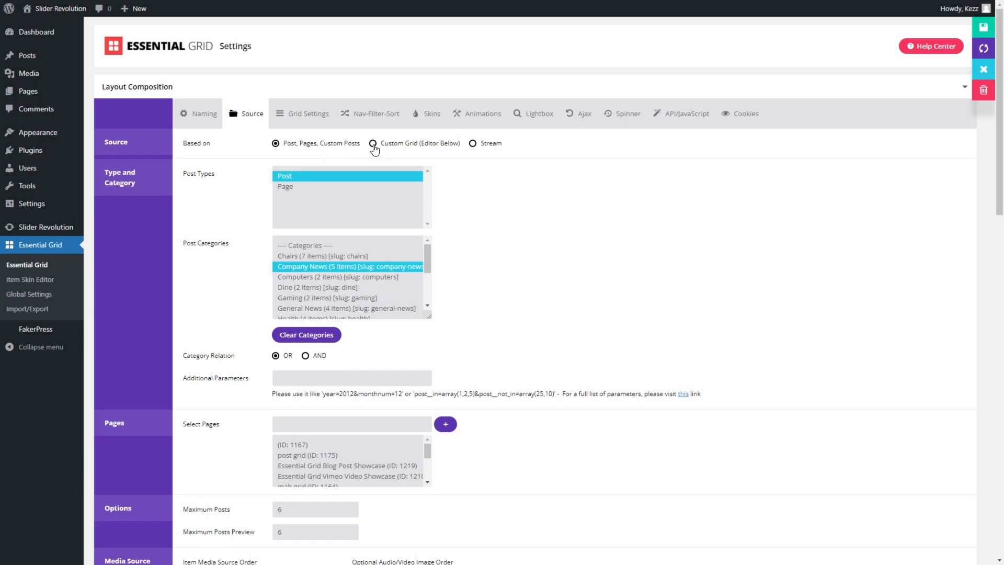
{"action": "left_click", "coordinate": [371, 142]}
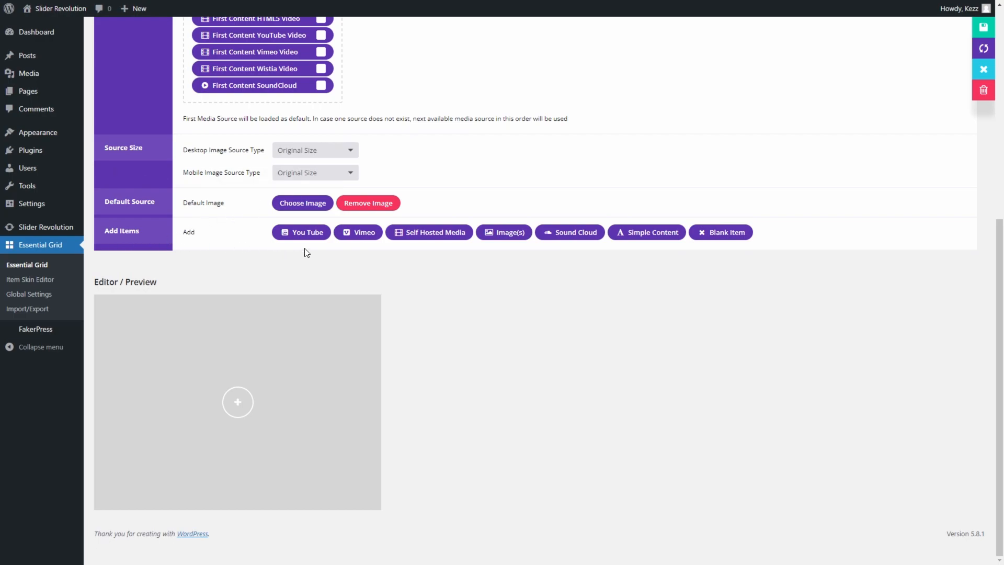
{"action": "mouse_move", "coordinate": [512, 251]}
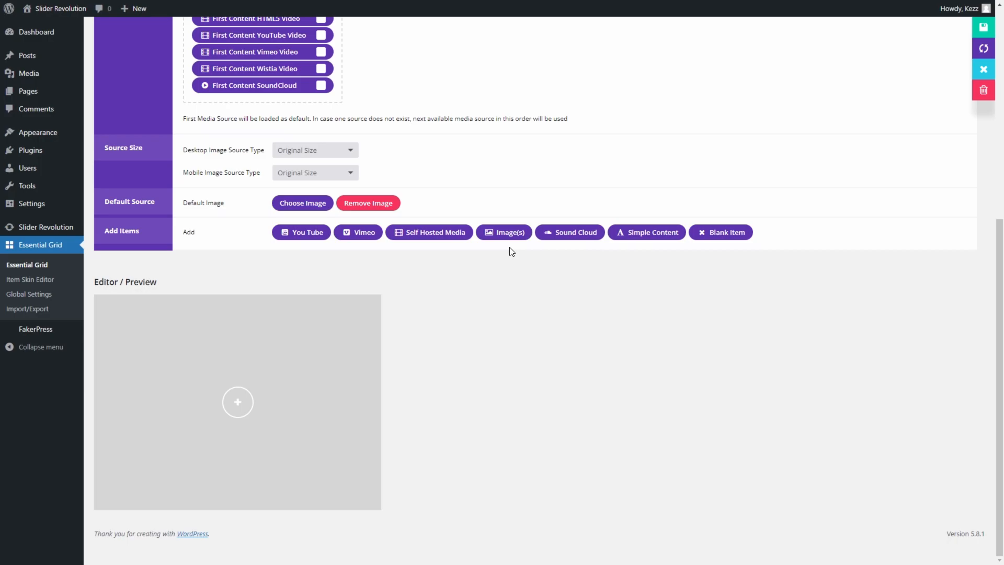
{"action": "mouse_move", "coordinate": [508, 240]}
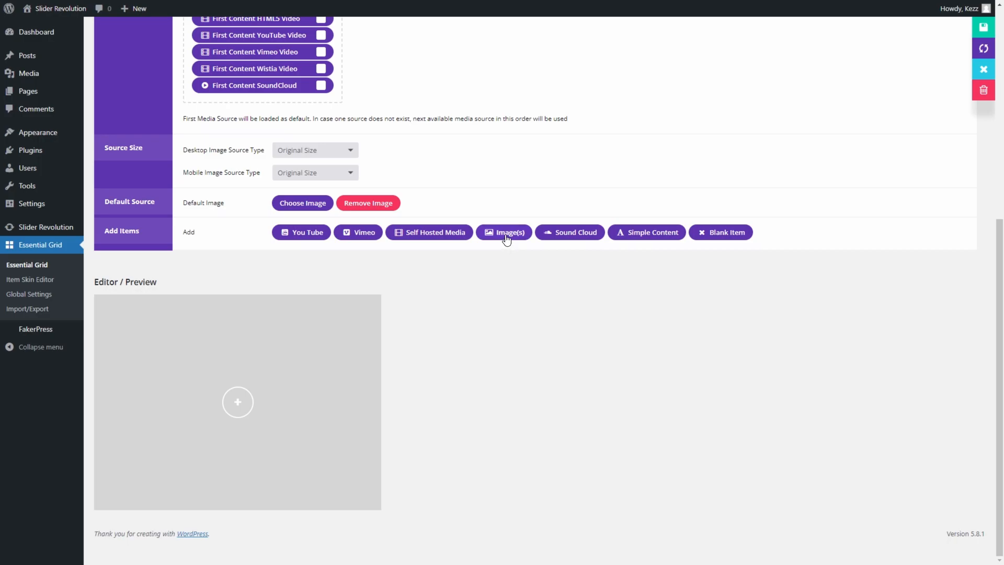
- Under Add Items choose Image(s), then Add Bulk Images to reach the media library chooser
{"action": "left_click", "coordinate": [507, 232]}
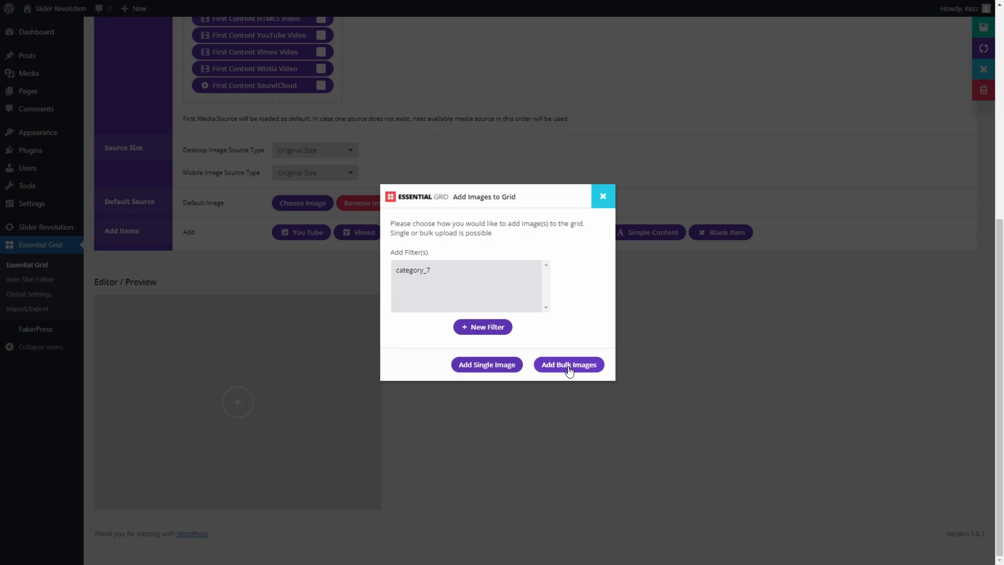
{"action": "left_click", "coordinate": [569, 364]}
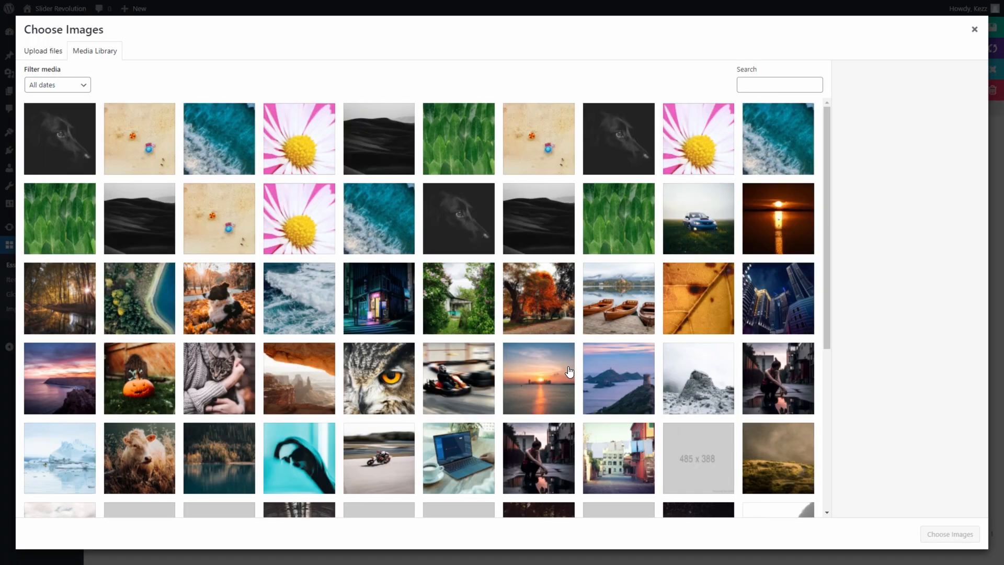
- Tick the forest river, laptop and coffee, sea cliffs, pumpkin, autumn park and owl photos, and choose them
{"action": "scroll", "scroll_direction": "down", "scroll_amount": 3}
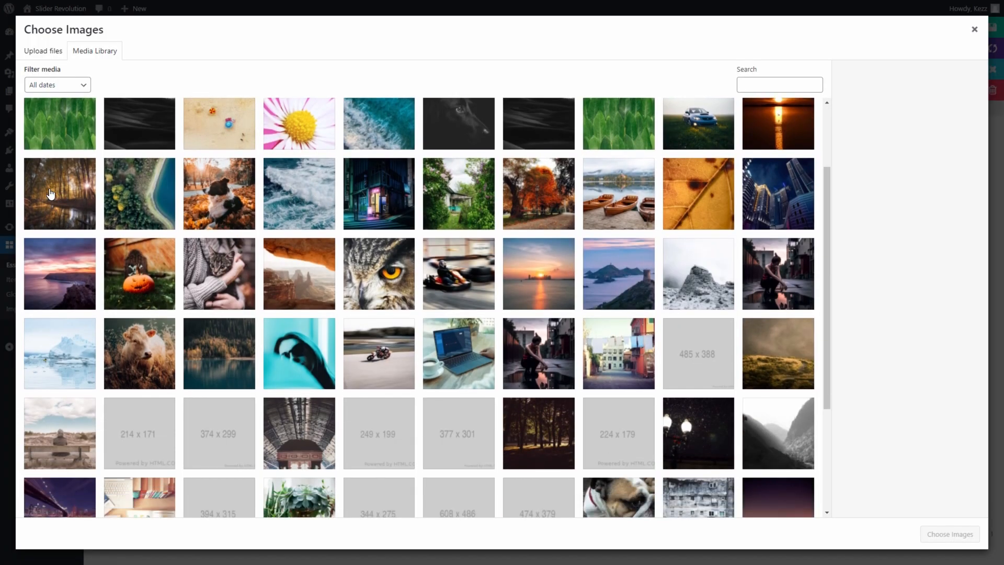
{"action": "left_click", "coordinate": [139, 192]}
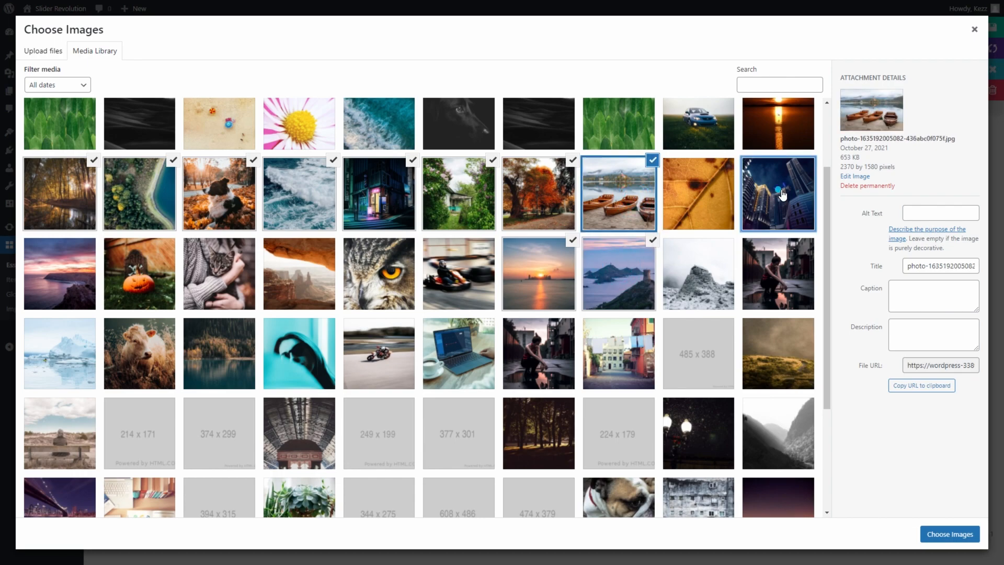
{"action": "left_click", "coordinate": [458, 353]}
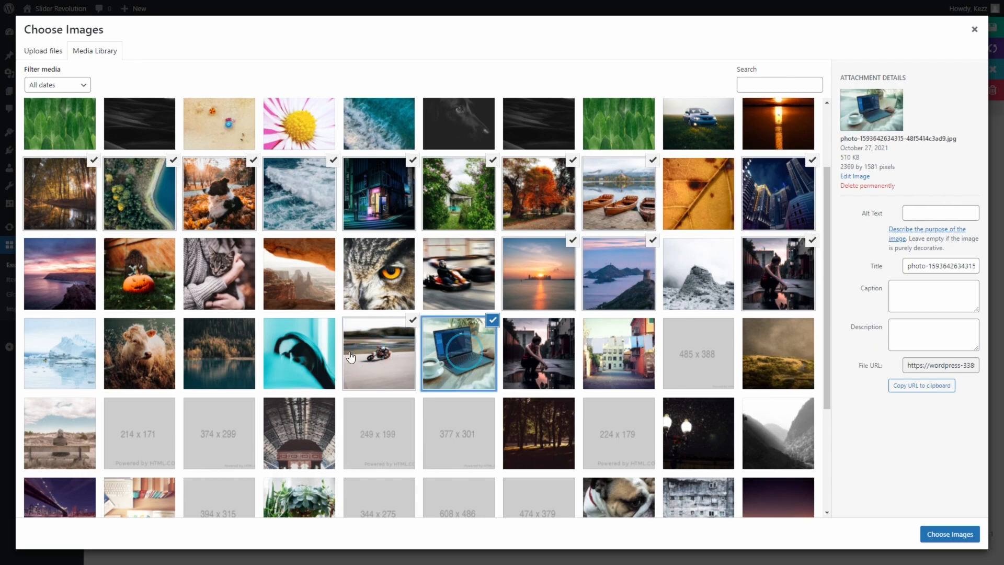
{"action": "left_click", "coordinate": [60, 274]}
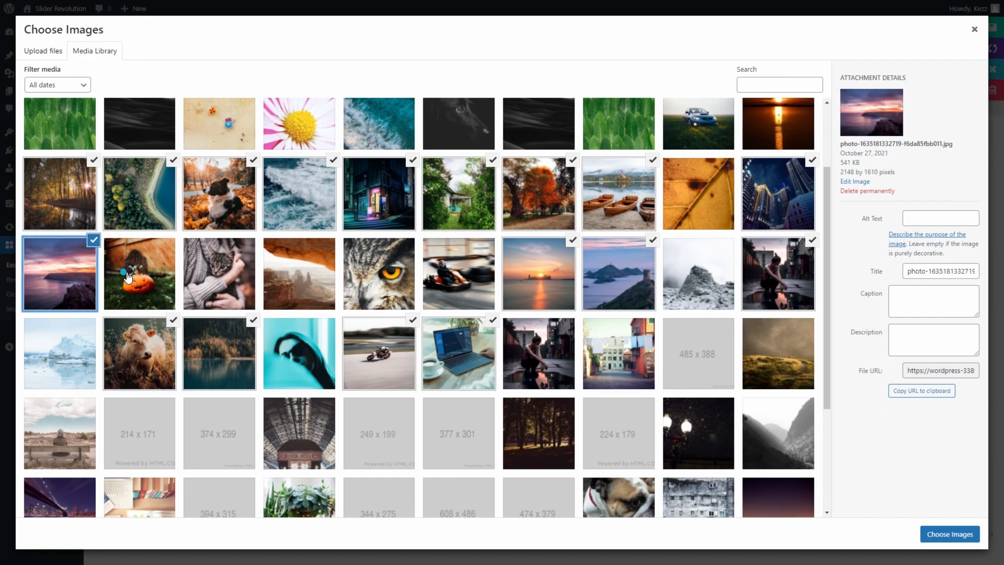
{"action": "left_click", "coordinate": [139, 274]}
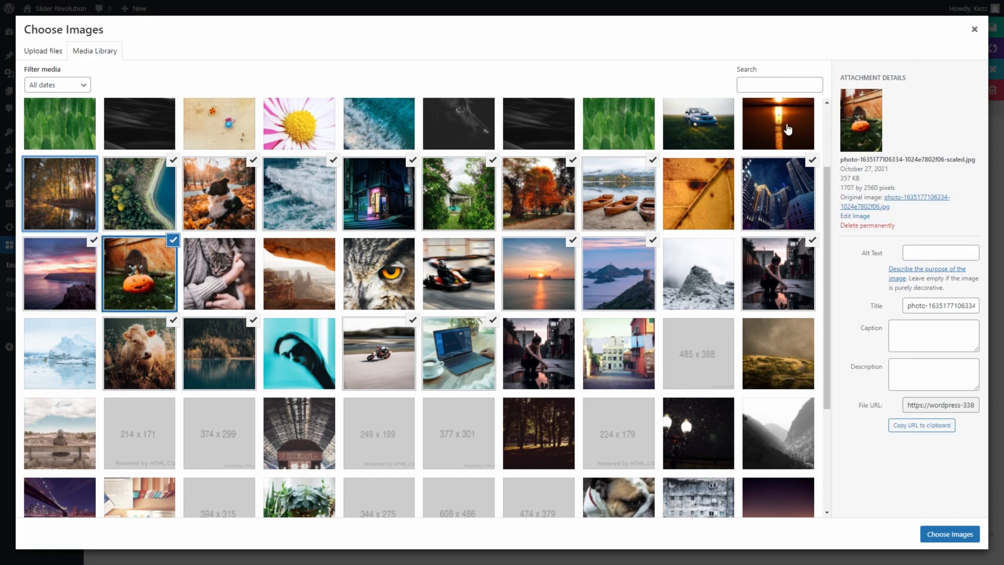
{"action": "left_click", "coordinate": [539, 194]}
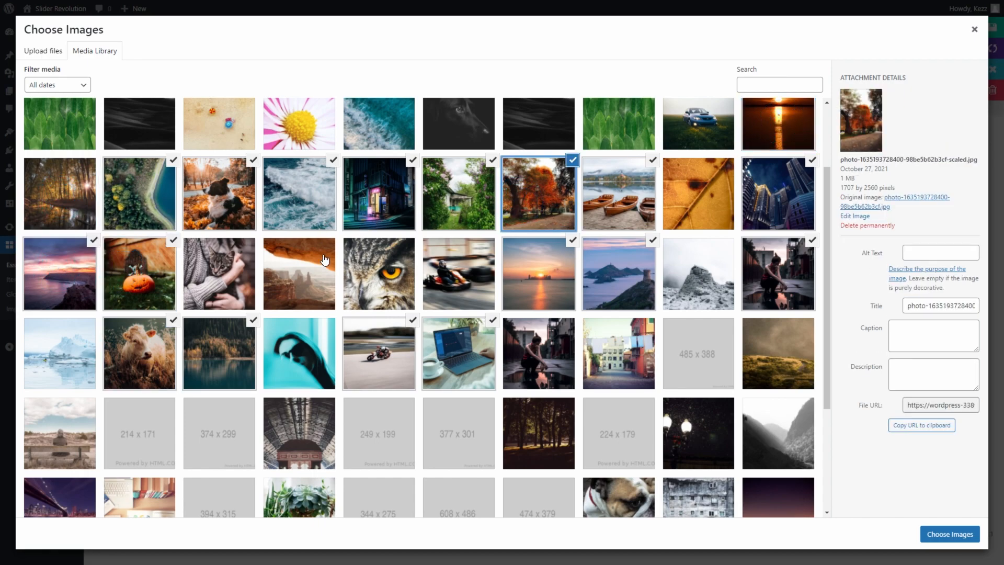
{"action": "left_click", "coordinate": [379, 274]}
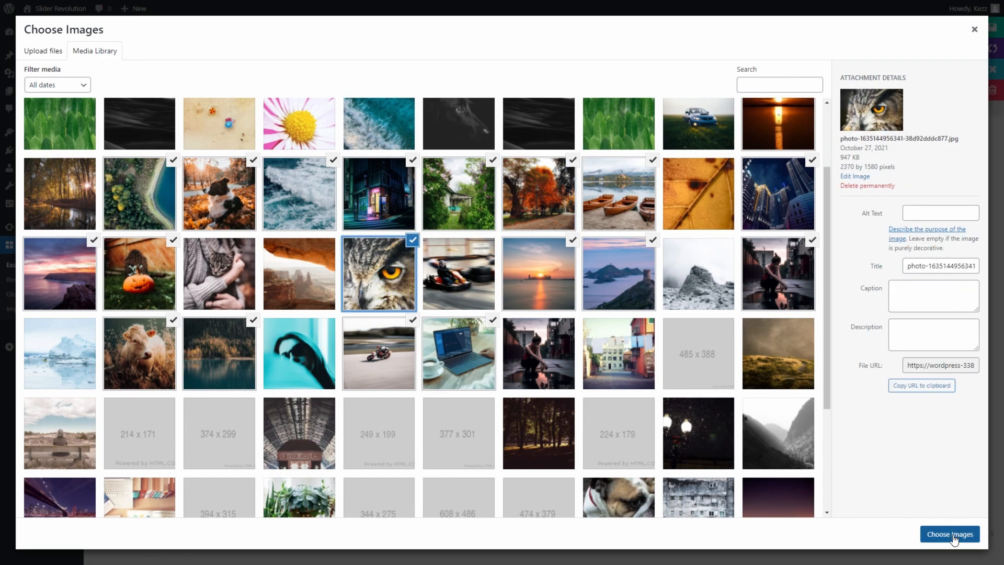
{"action": "left_click", "coordinate": [949, 534]}
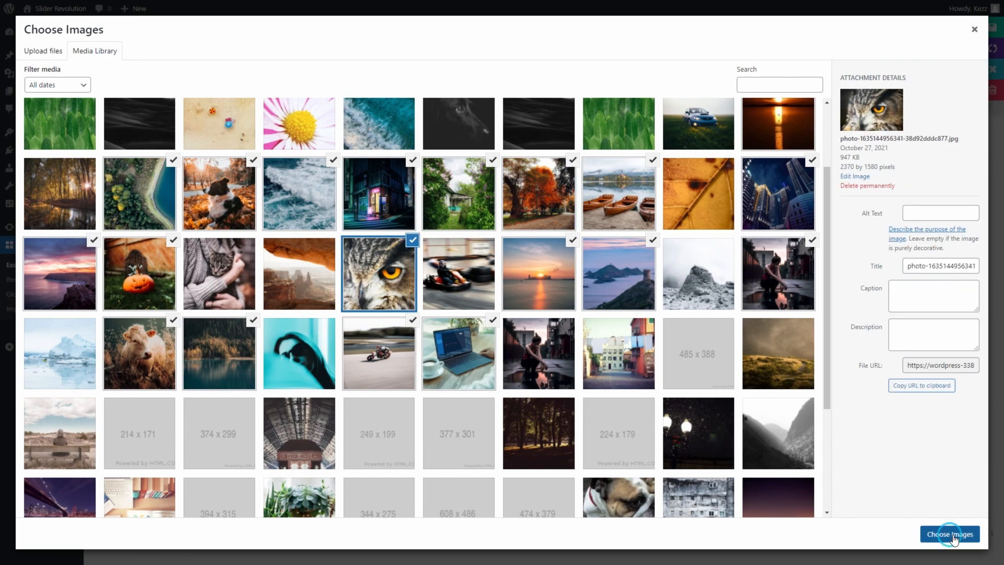
- Check the Editor / Preview now holding the owl, autumn park and sunset photos as grid items
{"action": "left_click", "coordinate": [950, 533]}
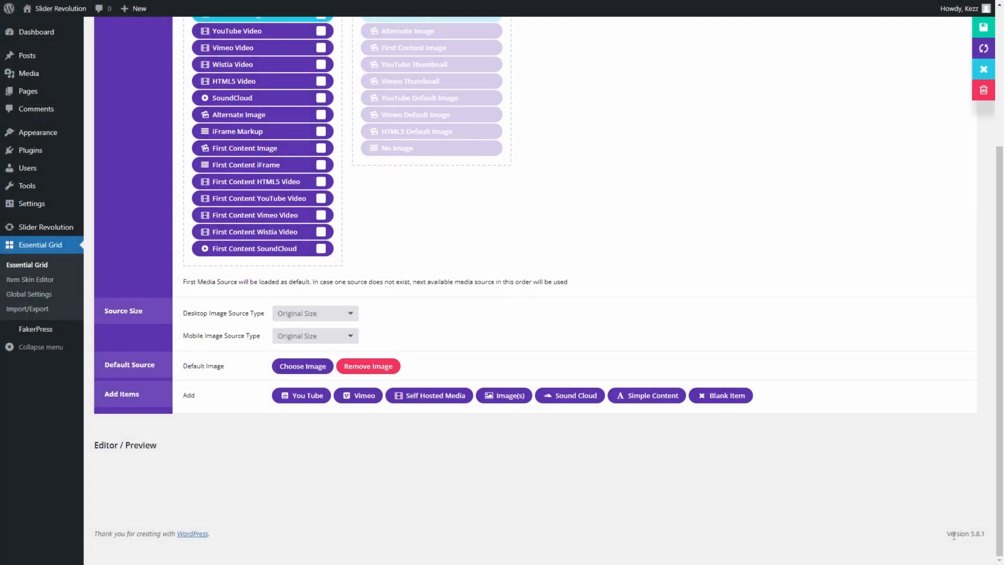
{"action": "scroll", "scroll_direction": "down", "scroll_amount": 3}
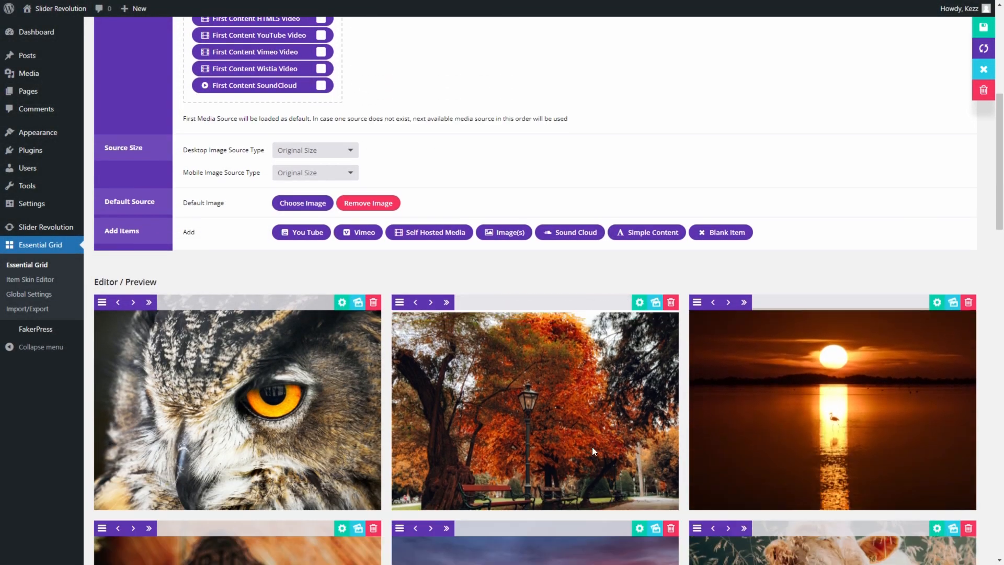
{"action": "scroll", "scroll_direction": "down", "scroll_amount": 3}
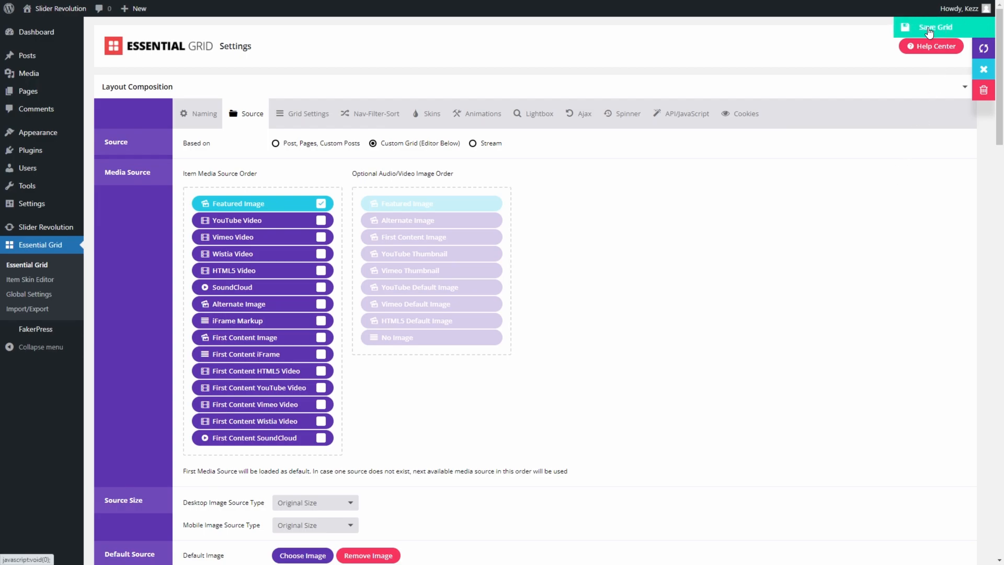
- Save the grid, then add a new page titled 'My Awesome Image Gallery'
{"action": "left_click", "coordinate": [935, 27]}
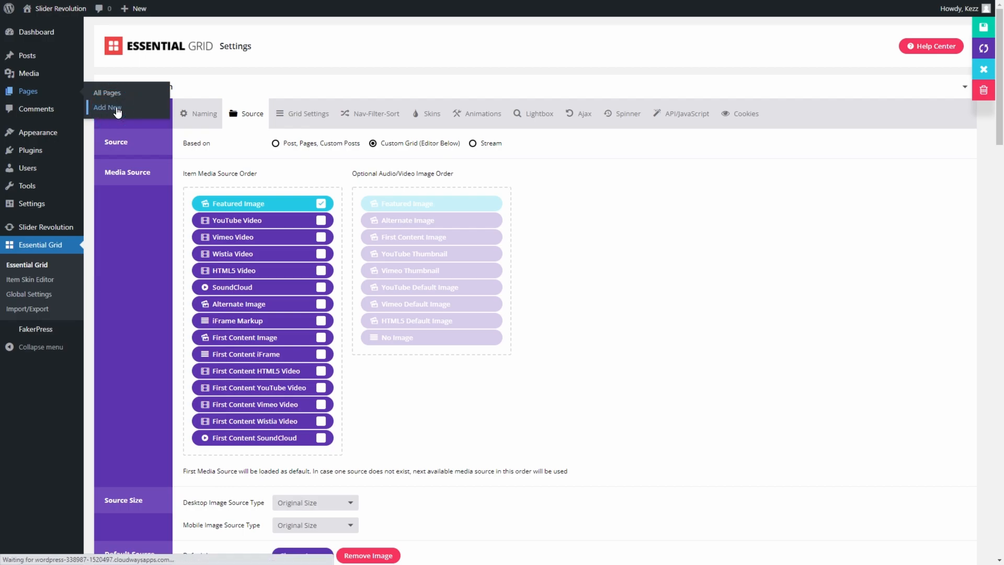
{"action": "left_click", "coordinate": [106, 106]}
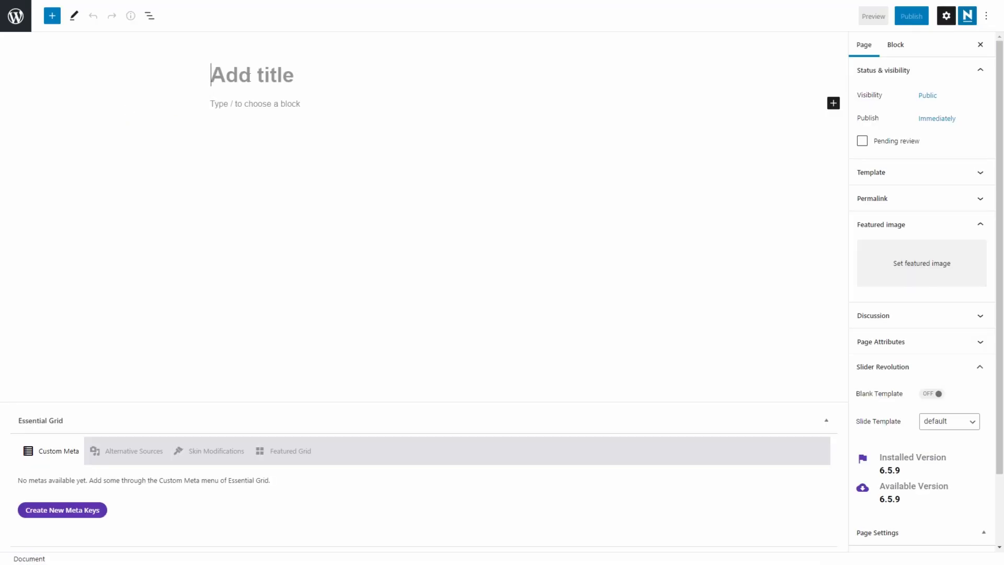
{"action": "type", "text": "My Awesome Image Galler"}
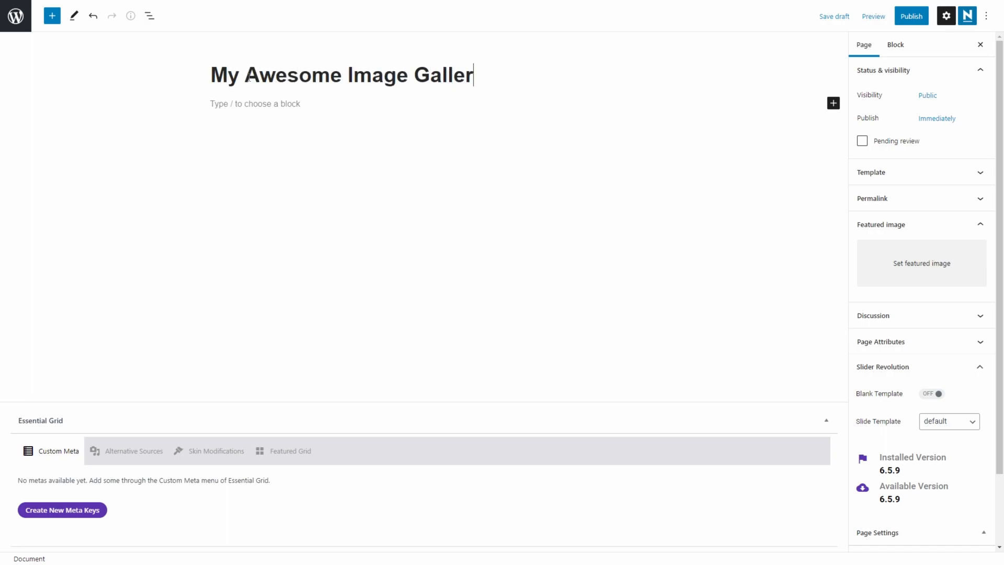
{"action": "type", "text": "y"}
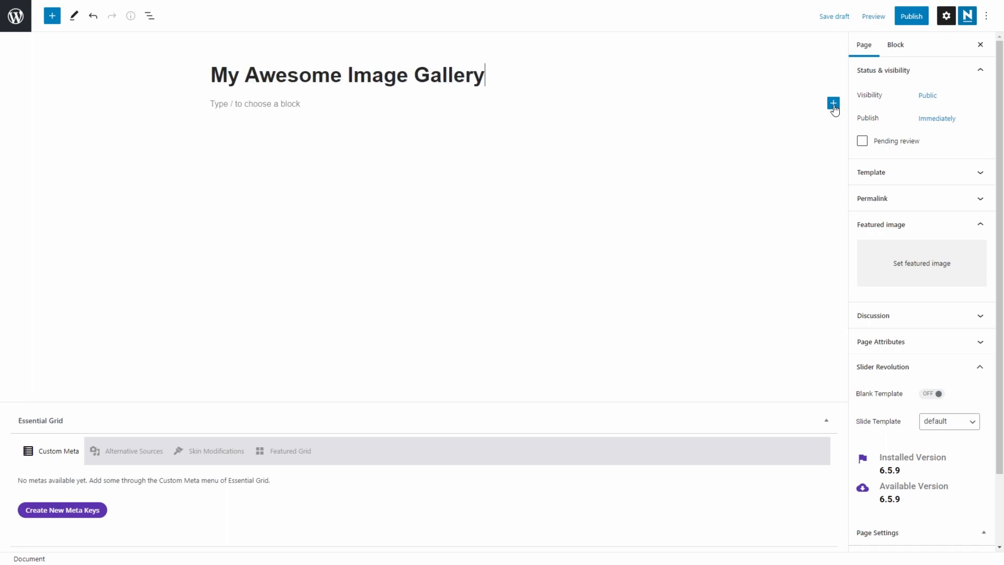
- Insert an Essential Grid block on the page via the block inserter search
{"action": "left_click", "coordinate": [833, 103]}
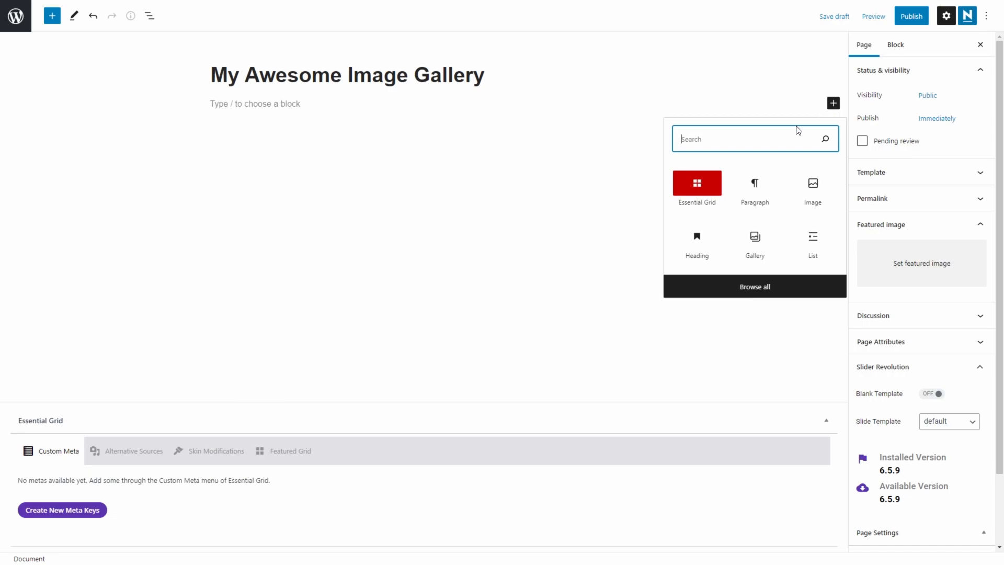
{"action": "type", "text": "Essential Grid"}
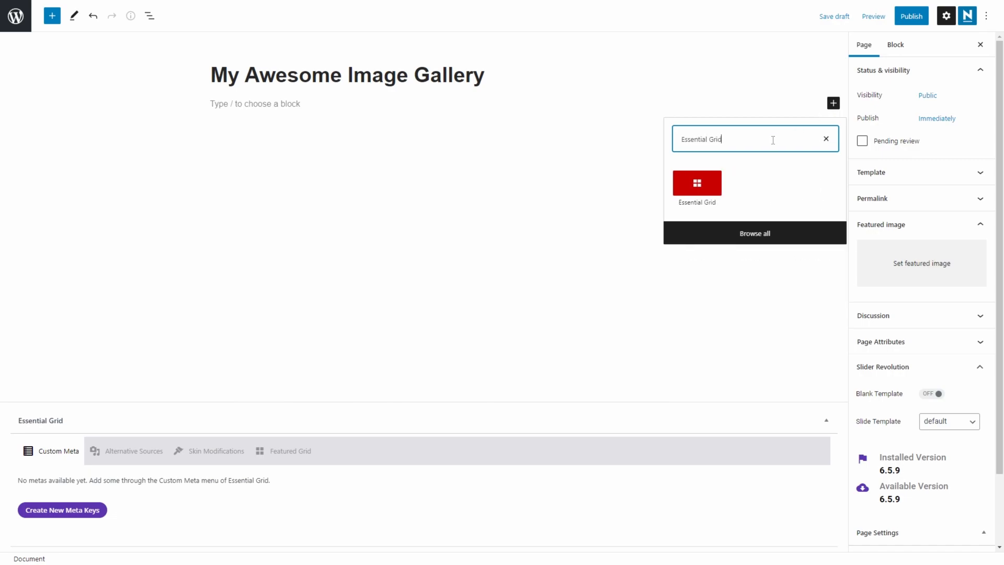
{"action": "mouse_move", "coordinate": [699, 186]}
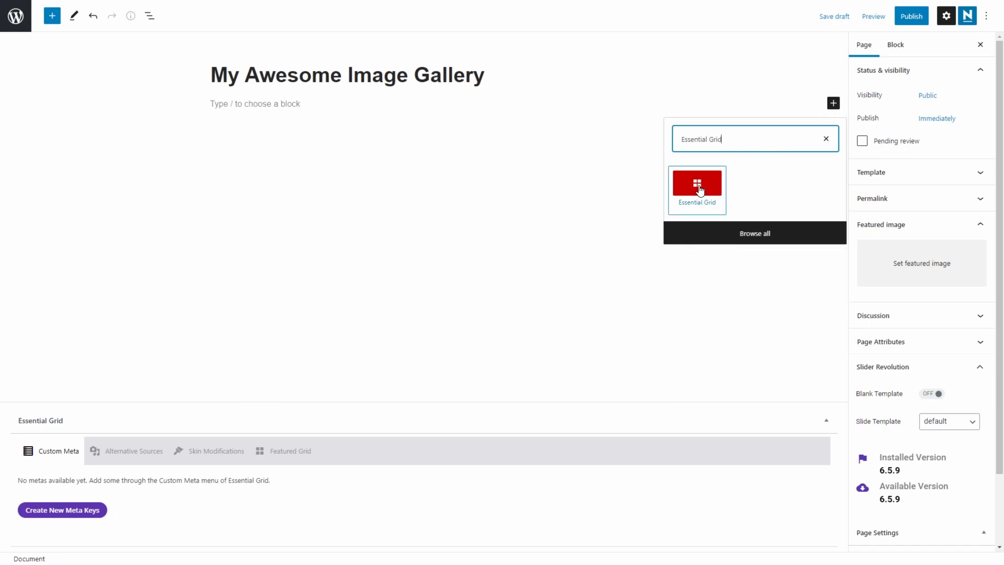
{"action": "left_click", "coordinate": [696, 185]}
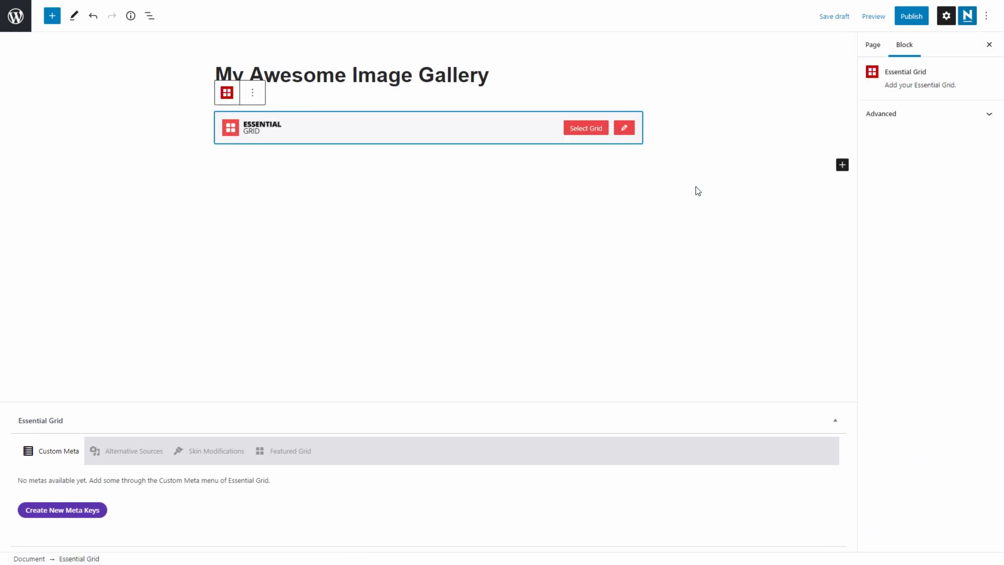
{"action": "mouse_move", "coordinate": [586, 132]}
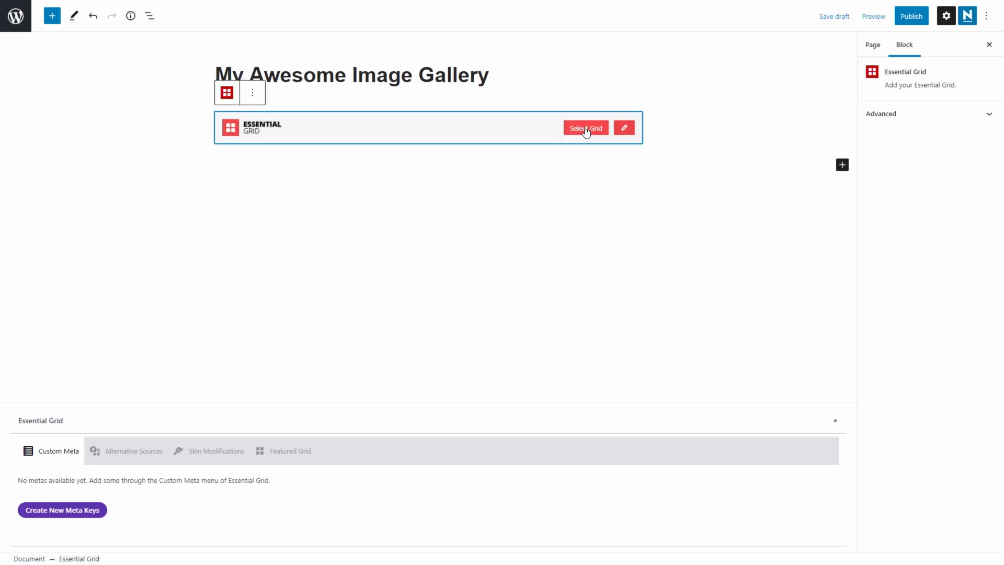
- Set the block's Grid Base to Babe Ruth and insert it into the page
{"action": "left_click", "coordinate": [586, 127]}
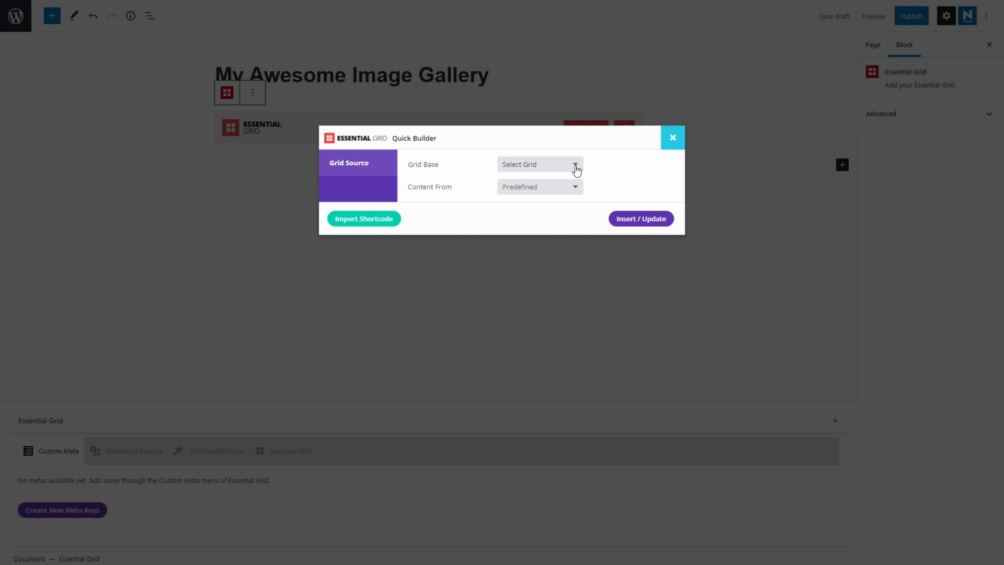
{"action": "left_click", "coordinate": [540, 164]}
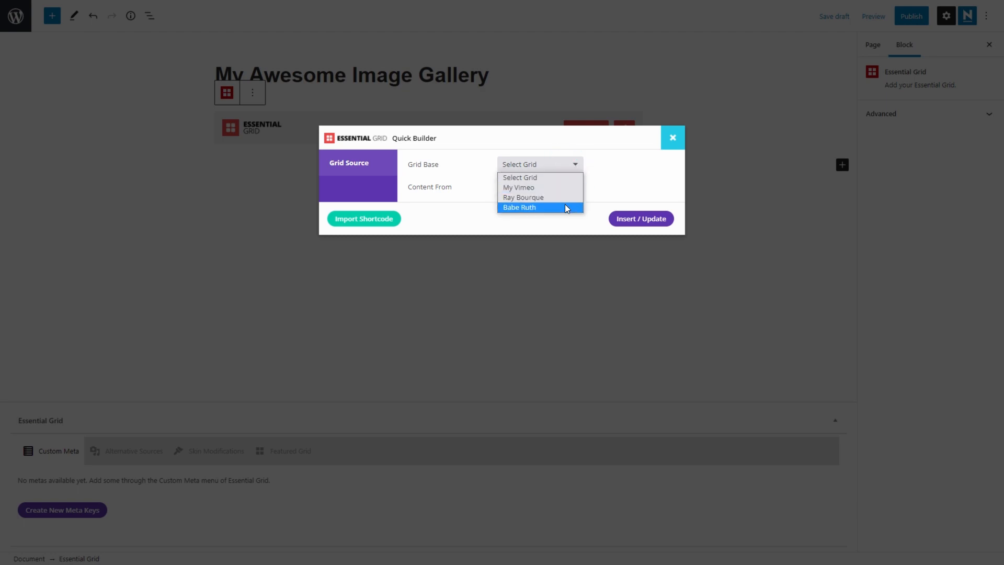
{"action": "left_click", "coordinate": [519, 207]}
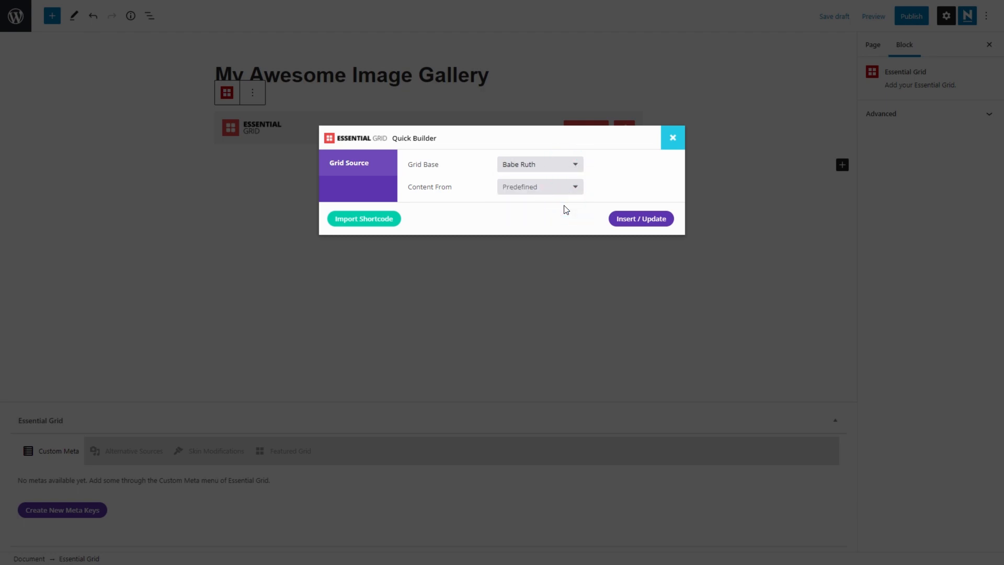
{"action": "left_click", "coordinate": [640, 219]}
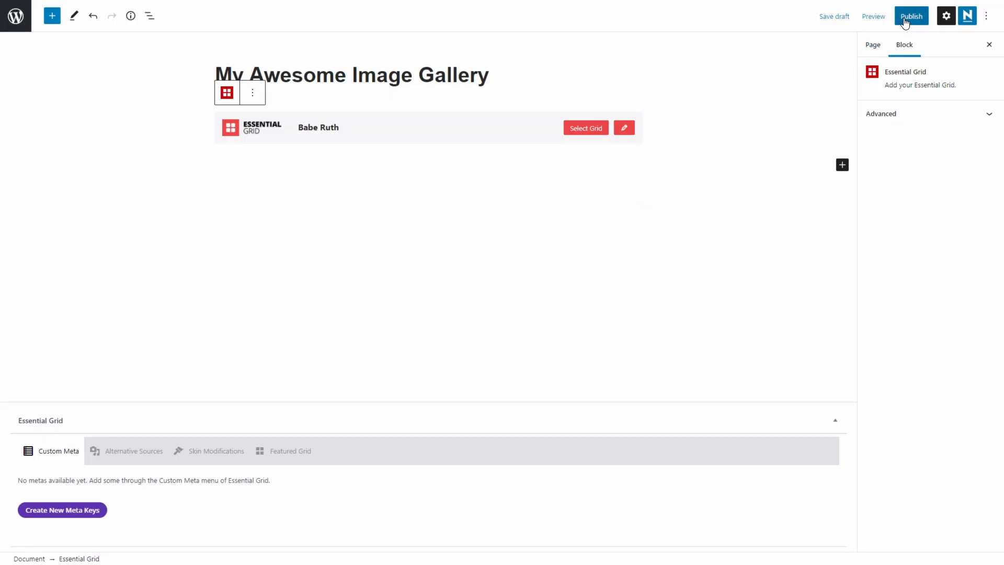
- Publish the page and view its live version showing the photo grid
{"action": "left_click", "coordinate": [911, 16]}
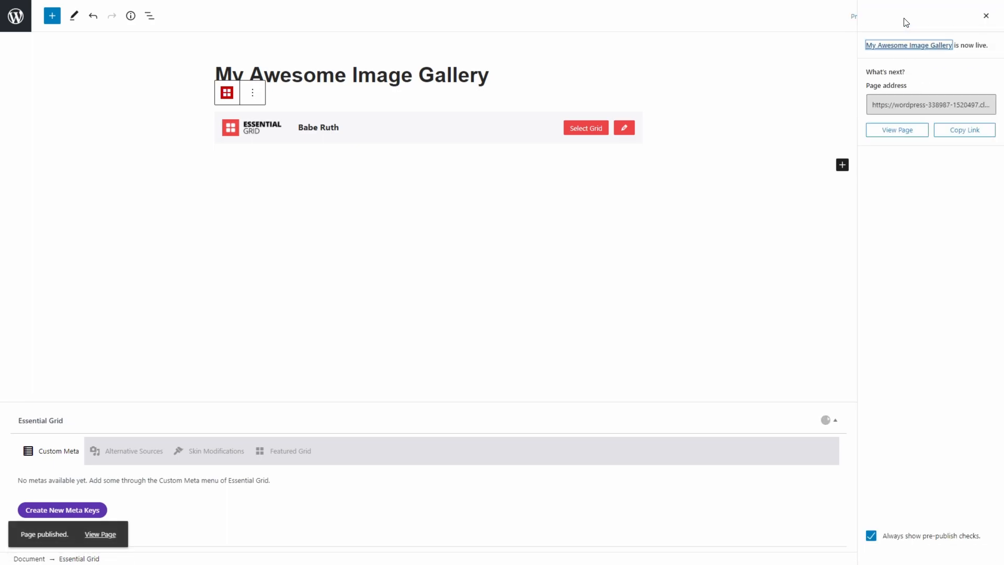
{"action": "mouse_move", "coordinate": [895, 134]}
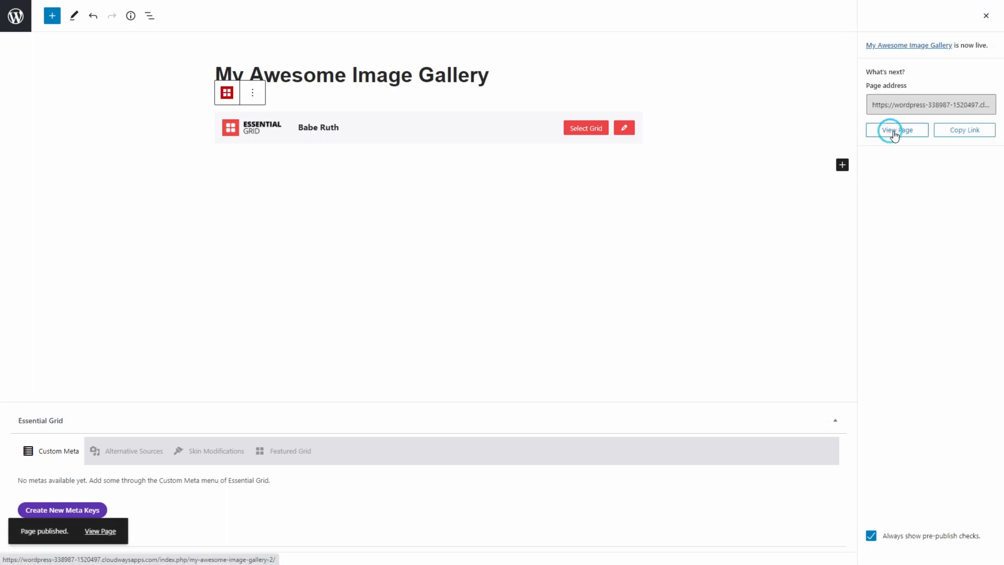
{"action": "left_click", "coordinate": [897, 129]}
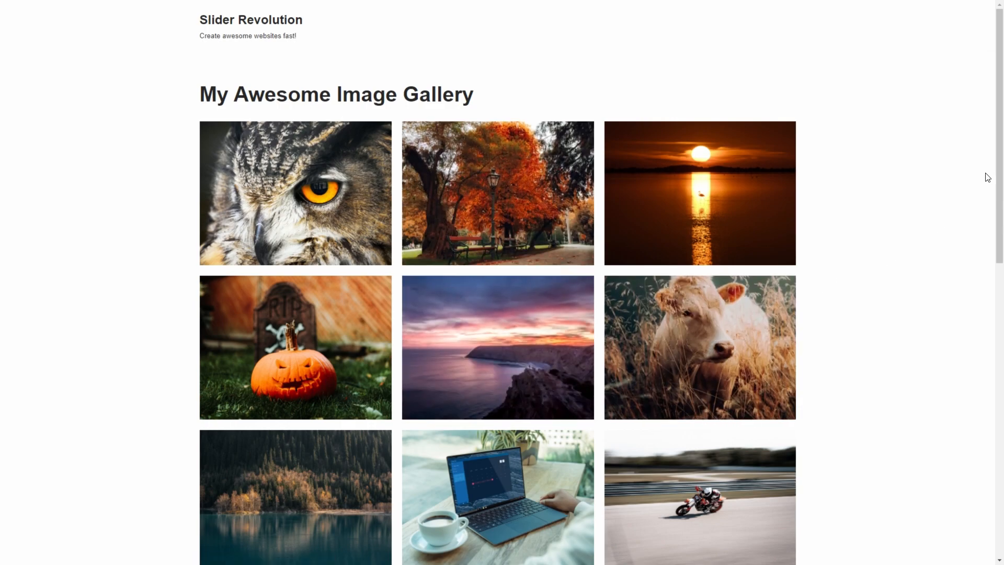
{"action": "scroll", "scroll_direction": "down", "scroll_amount": 3}
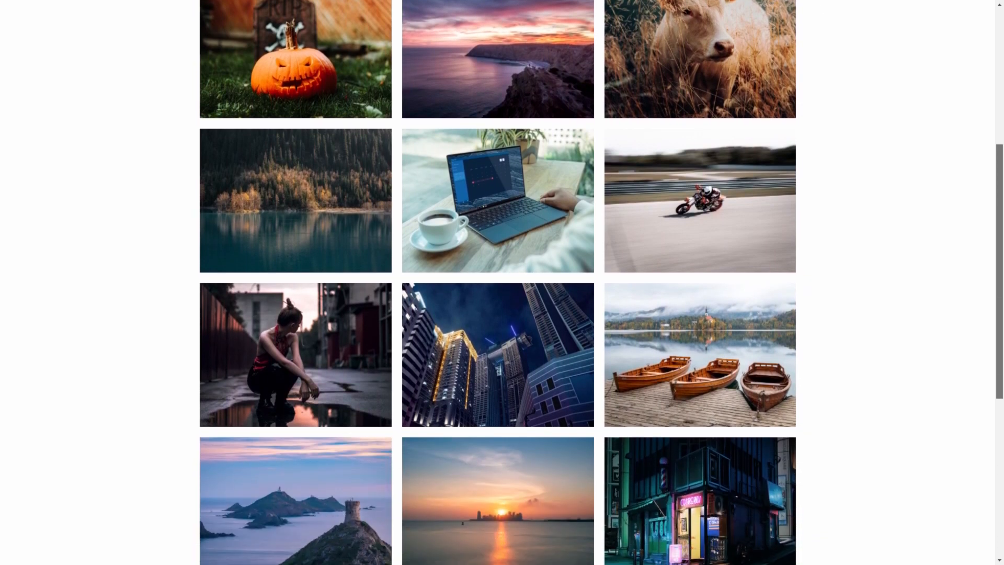
{"action": "scroll", "scroll_direction": "down", "scroll_amount": 3}
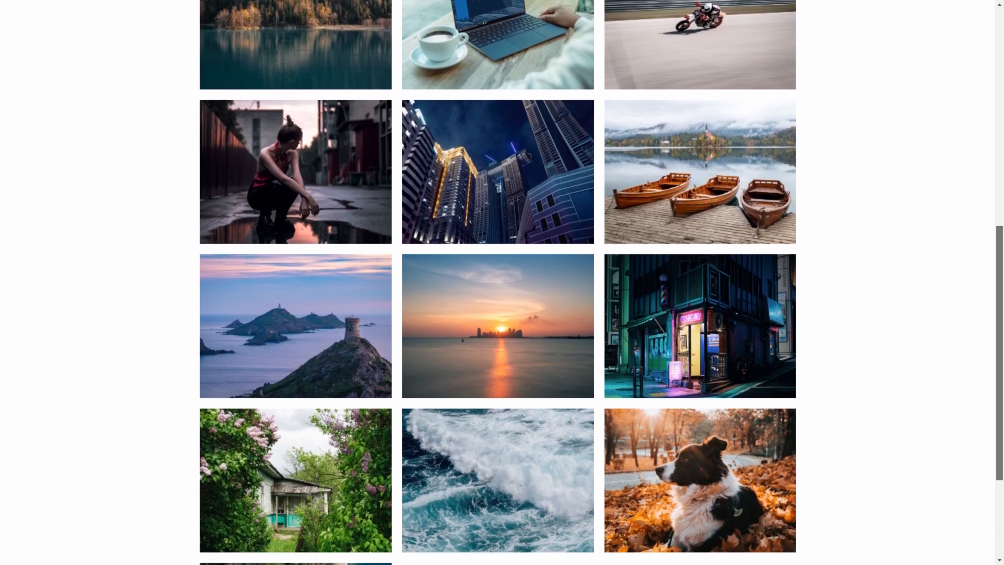
{"action": "scroll", "scroll_direction": "up", "scroll_amount": 3}
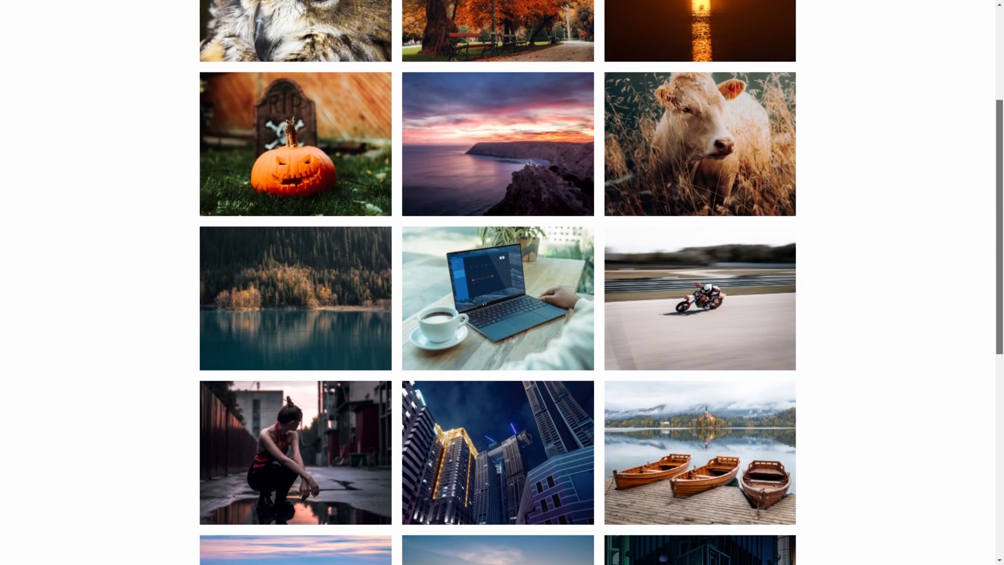
{"action": "scroll", "scroll_direction": "up", "scroll_amount": 3}
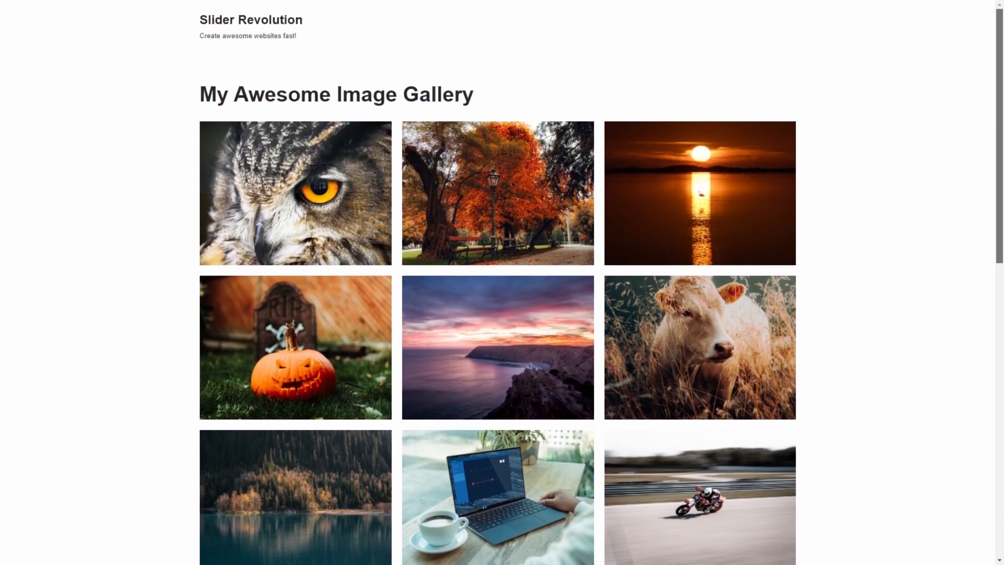